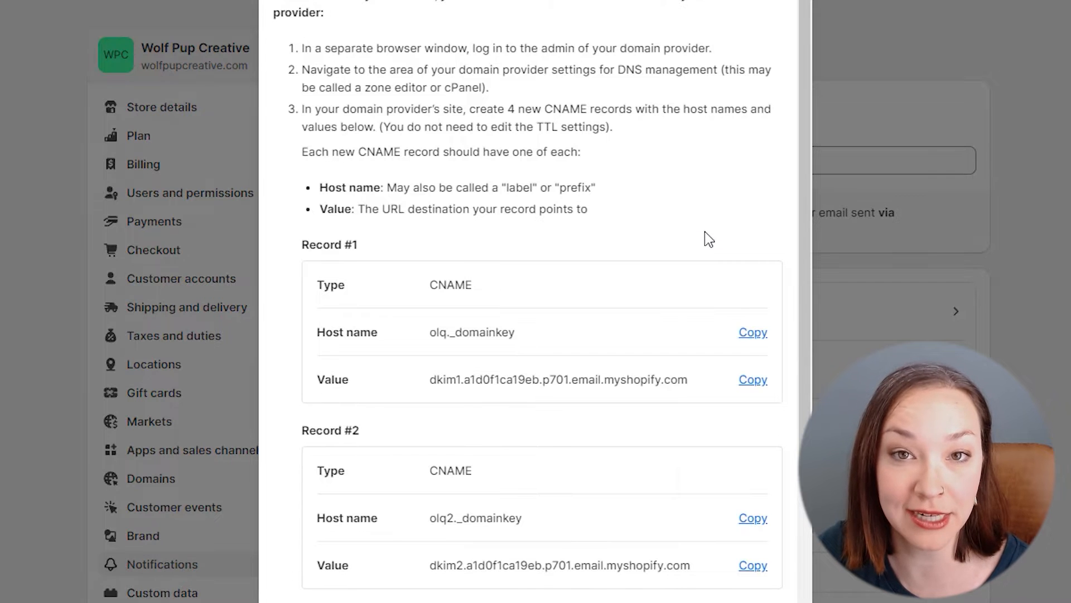
# Save a CNAME record olq._domainkey aliased to dkim1.a1d0f1ca19eb.p701.email.myshopify.com, referring to another host.
pyautogui.scroll(-3)
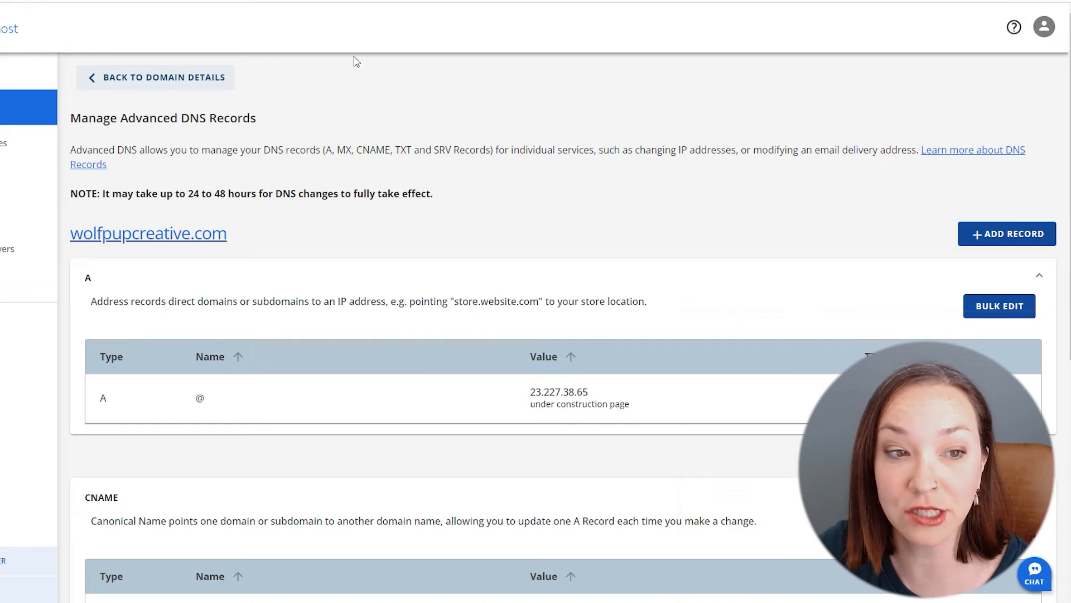
pyautogui.moveTo(605, 169)
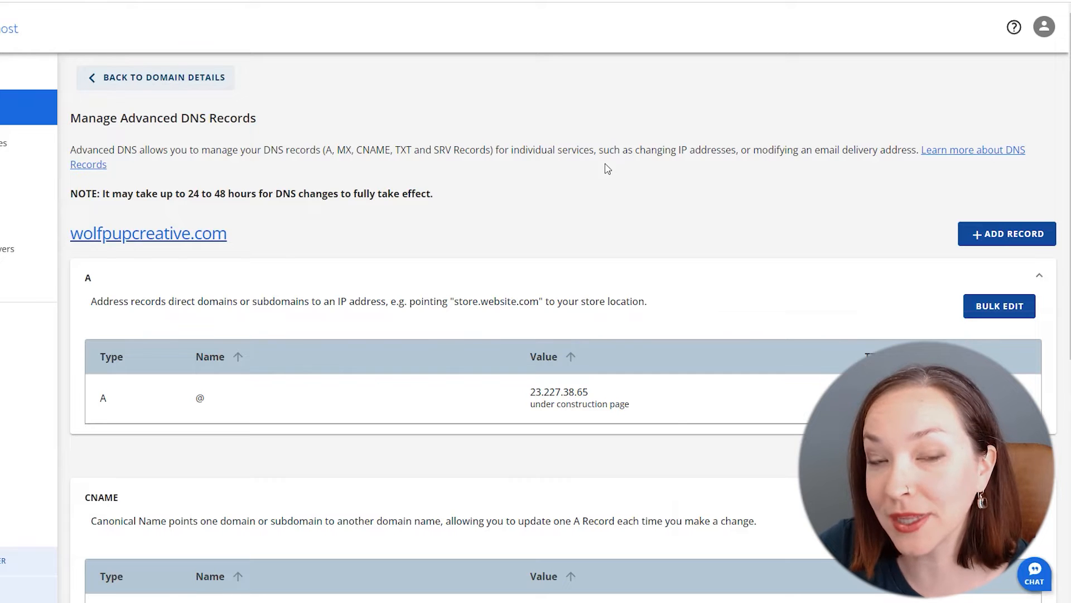
pyautogui.moveTo(597, 166)
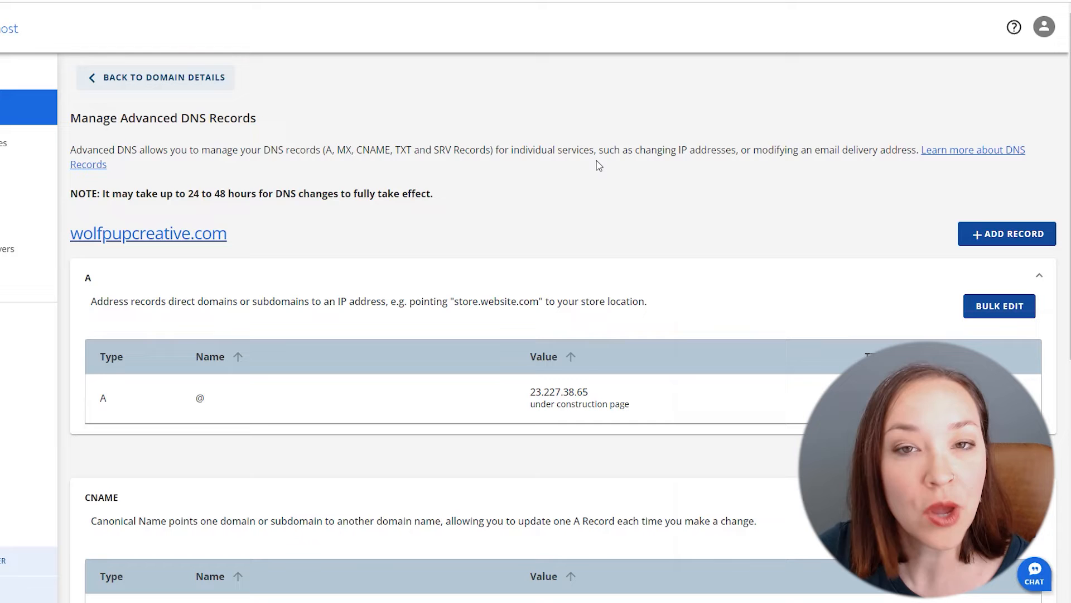
pyautogui.moveTo(585, 164)
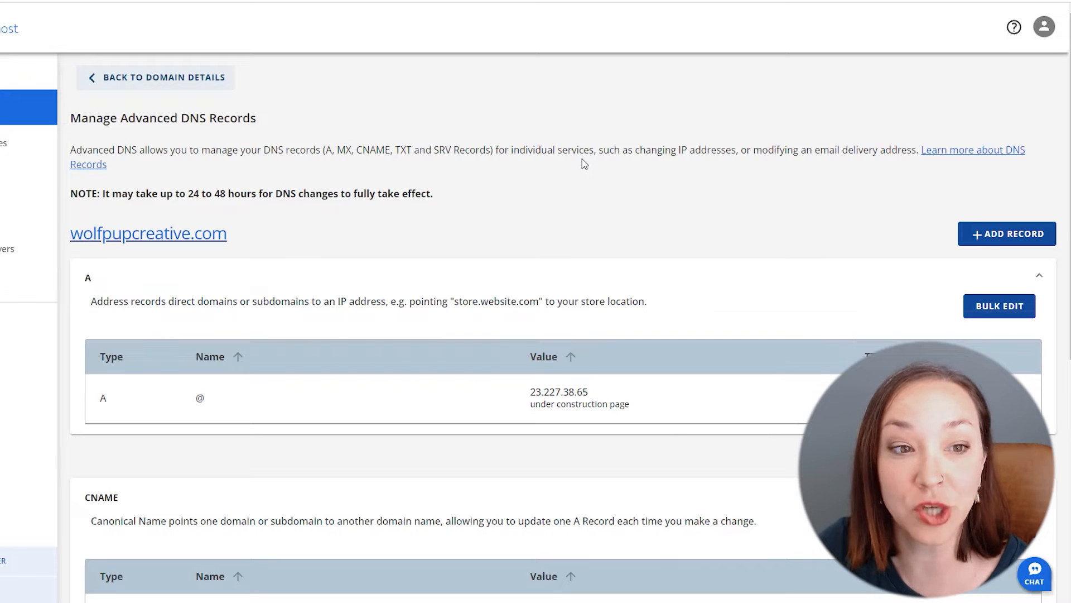
pyautogui.moveTo(240, 247)
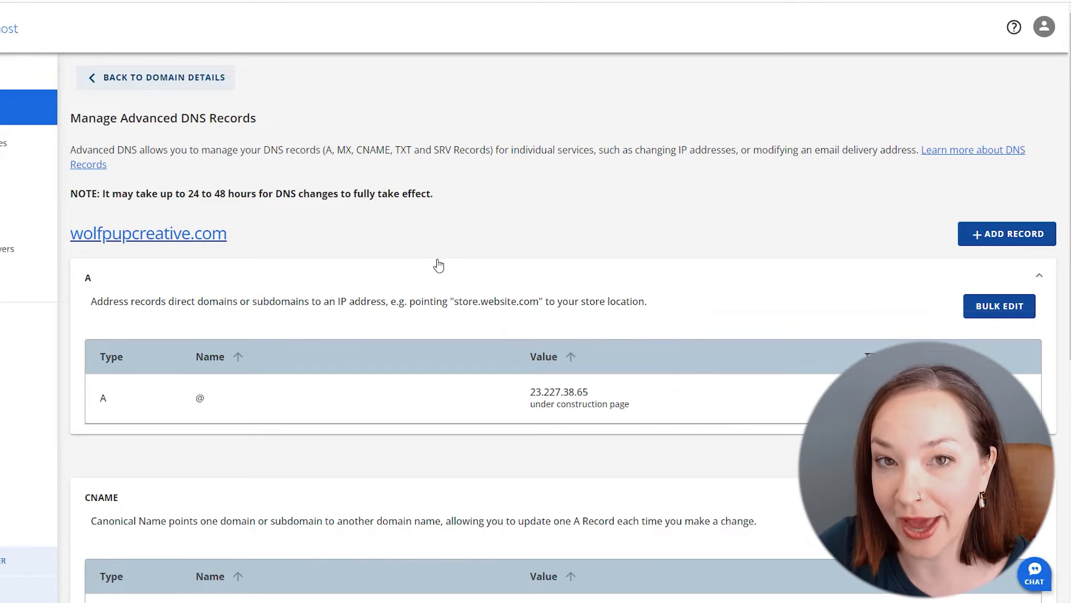
pyautogui.scroll(-3)
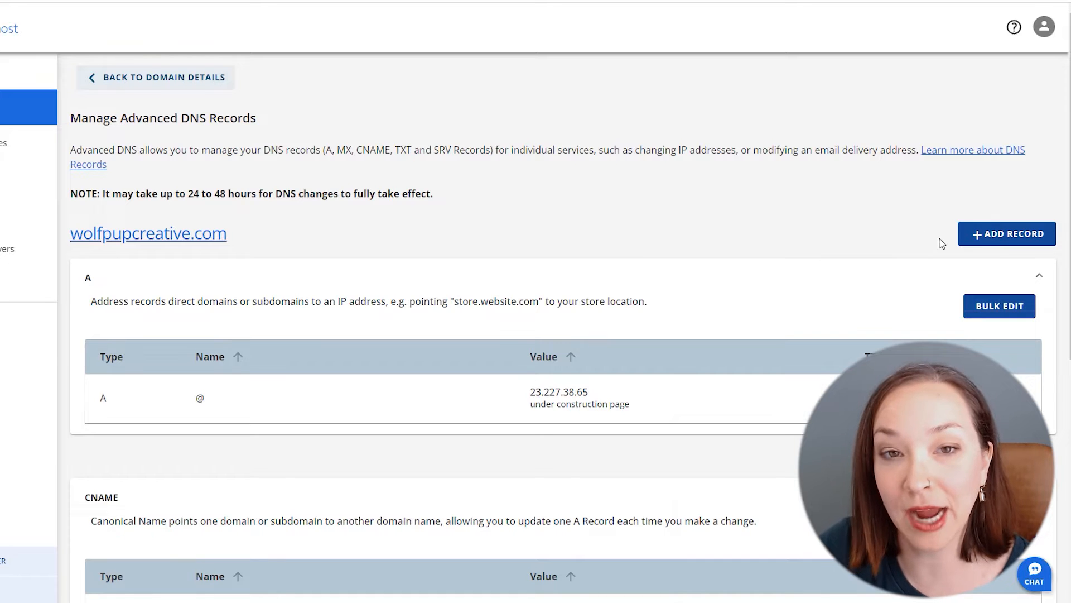
pyautogui.click(1007, 233)
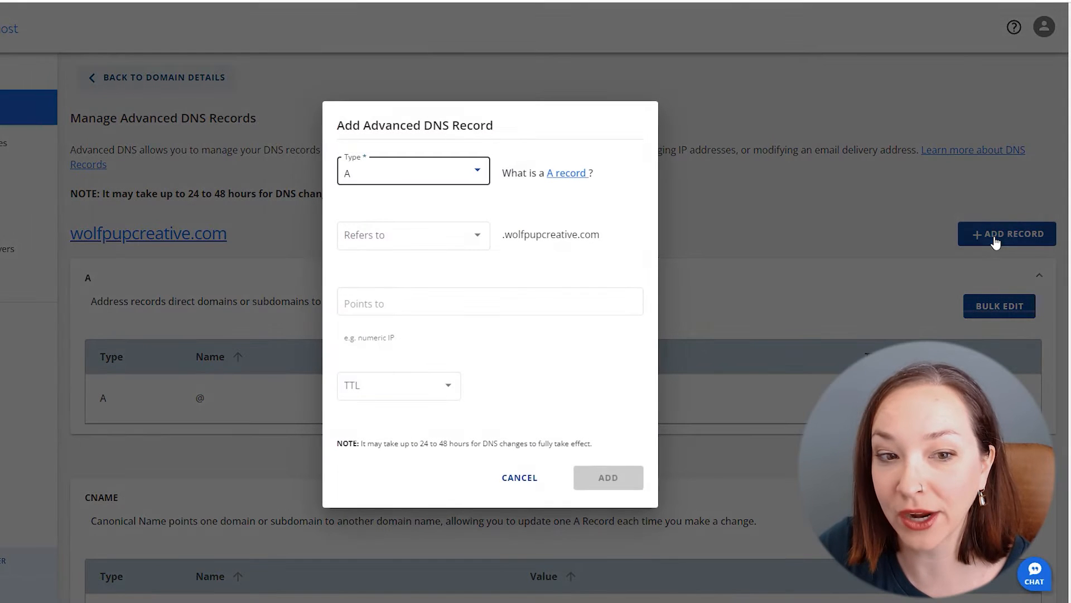
pyautogui.click(413, 171)
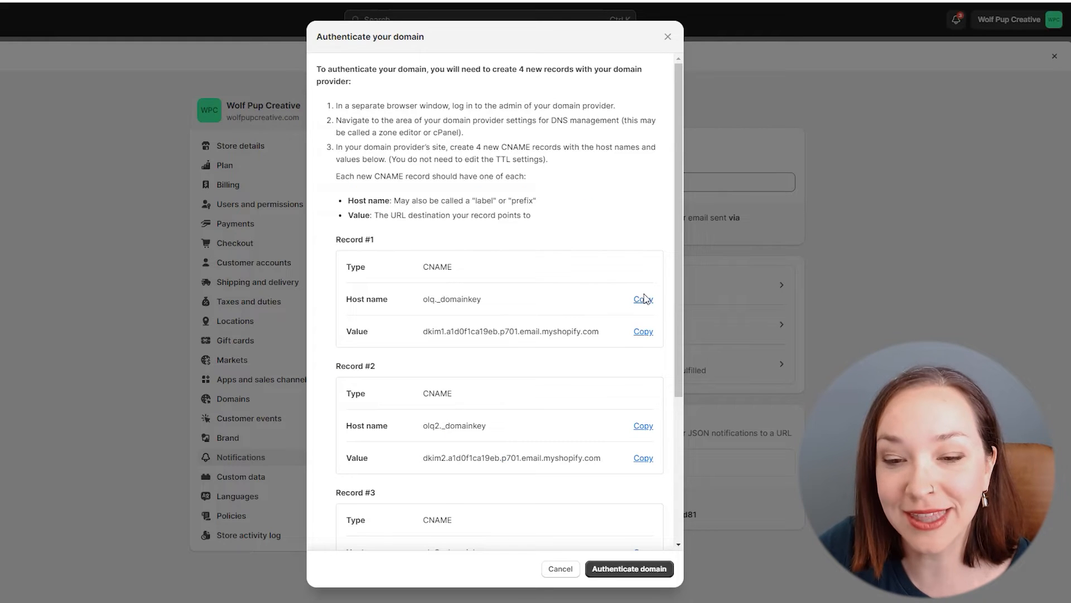
pyautogui.click(642, 298)
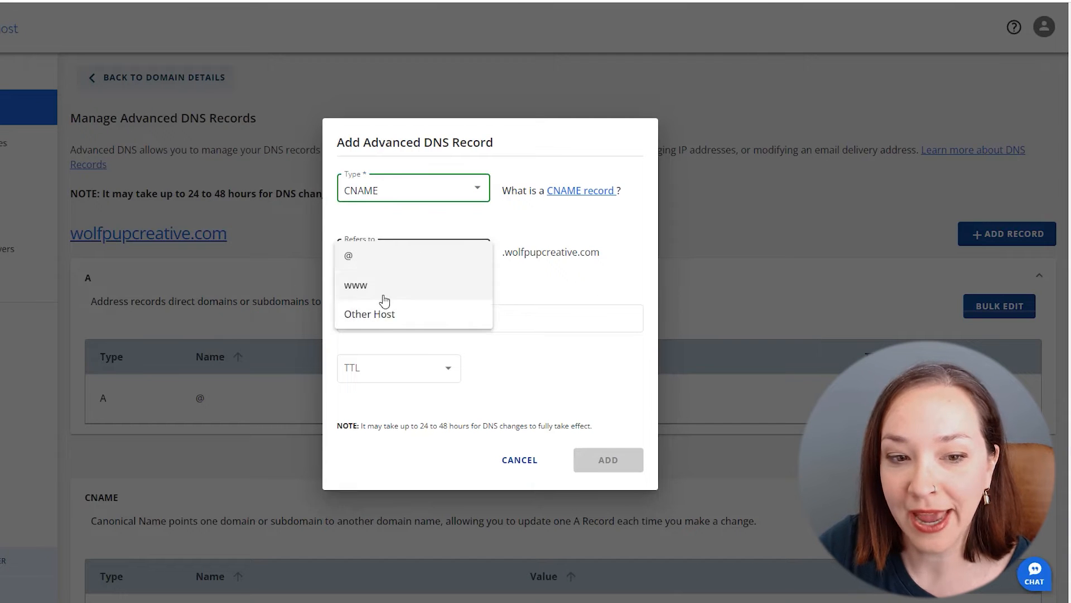
pyautogui.click(369, 314)
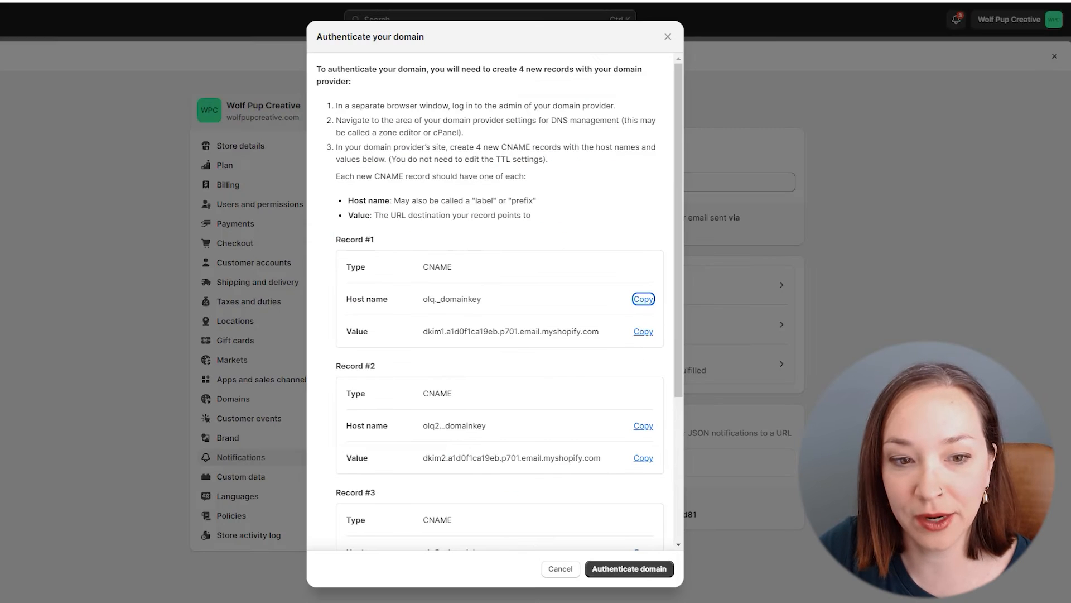
pyautogui.click(642, 331)
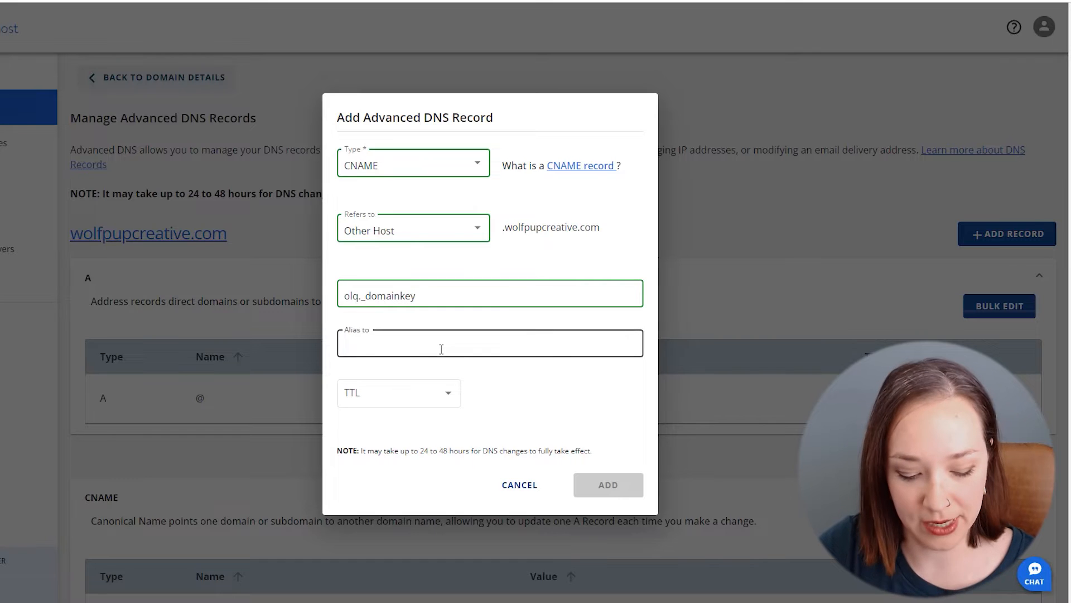
pyautogui.click(398, 392)
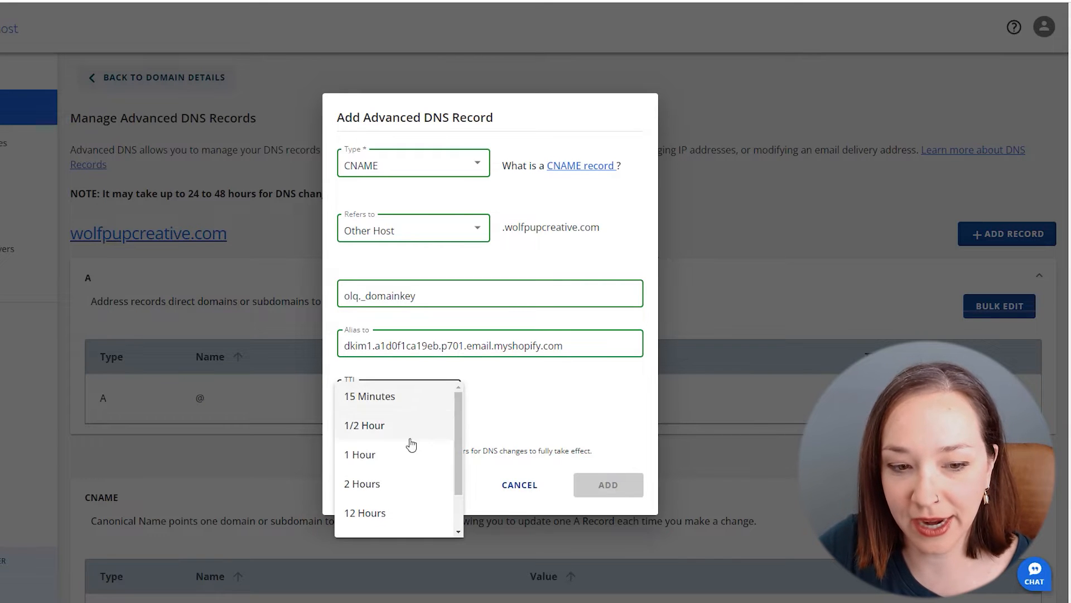
pyautogui.click(606, 485)
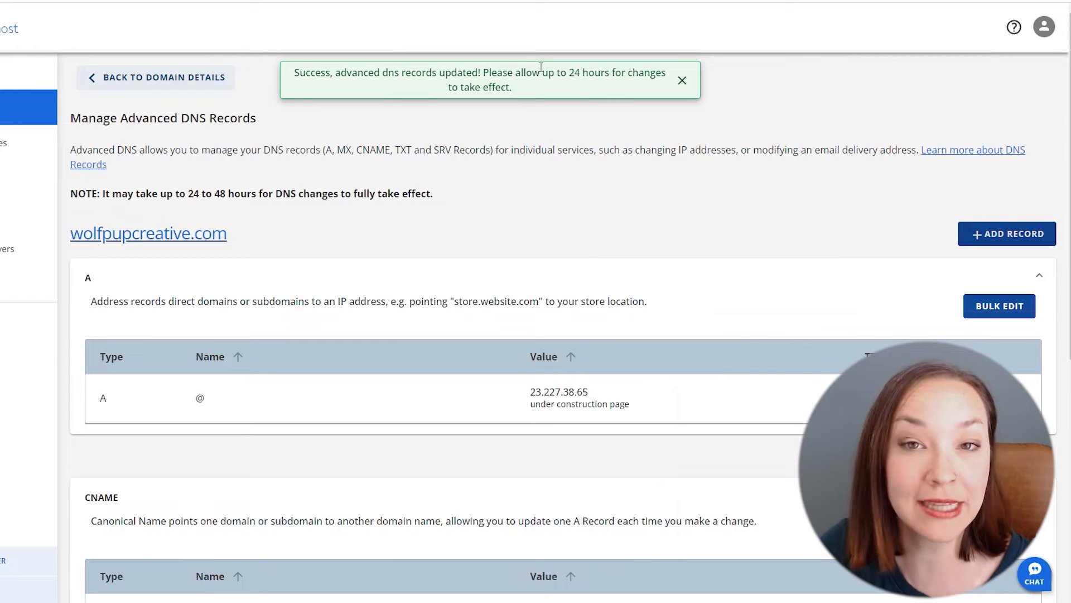
pyautogui.scroll(-3)
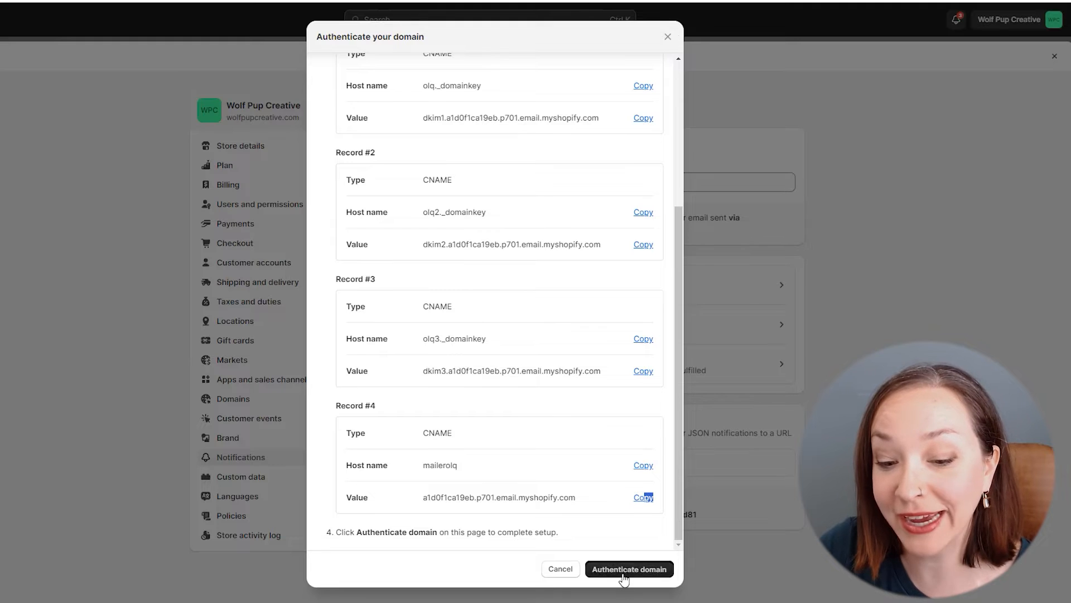
pyautogui.click(628, 569)
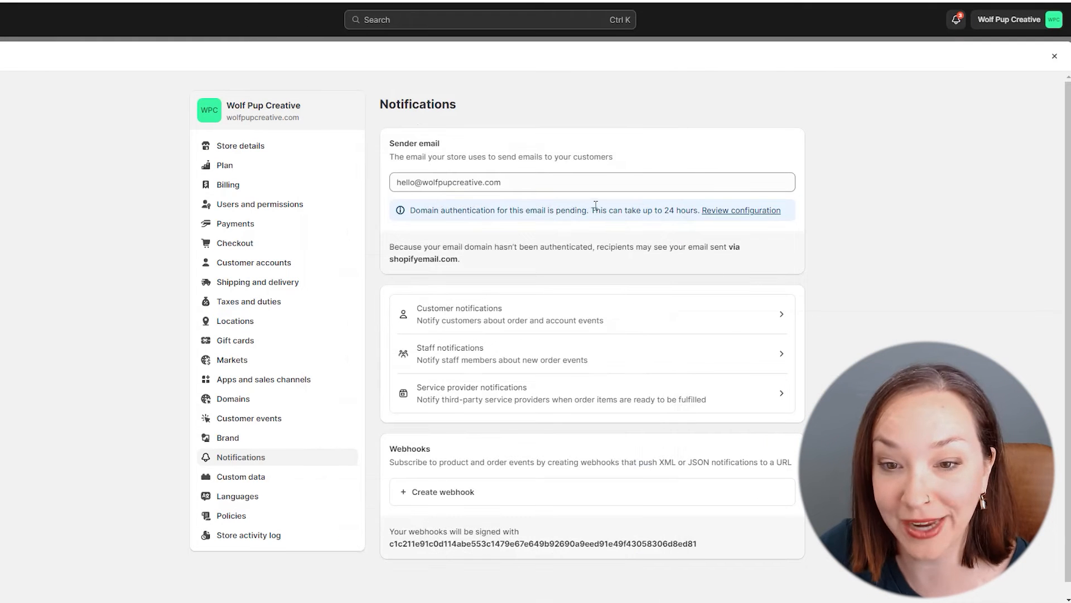
pyautogui.moveTo(663, 230)
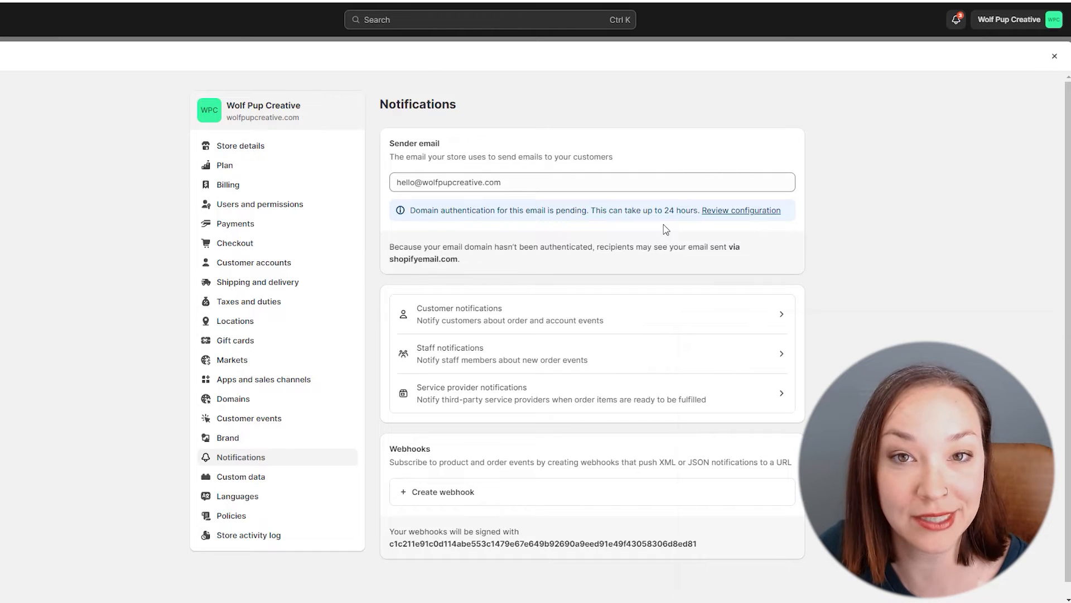
pyautogui.moveTo(470, 146)
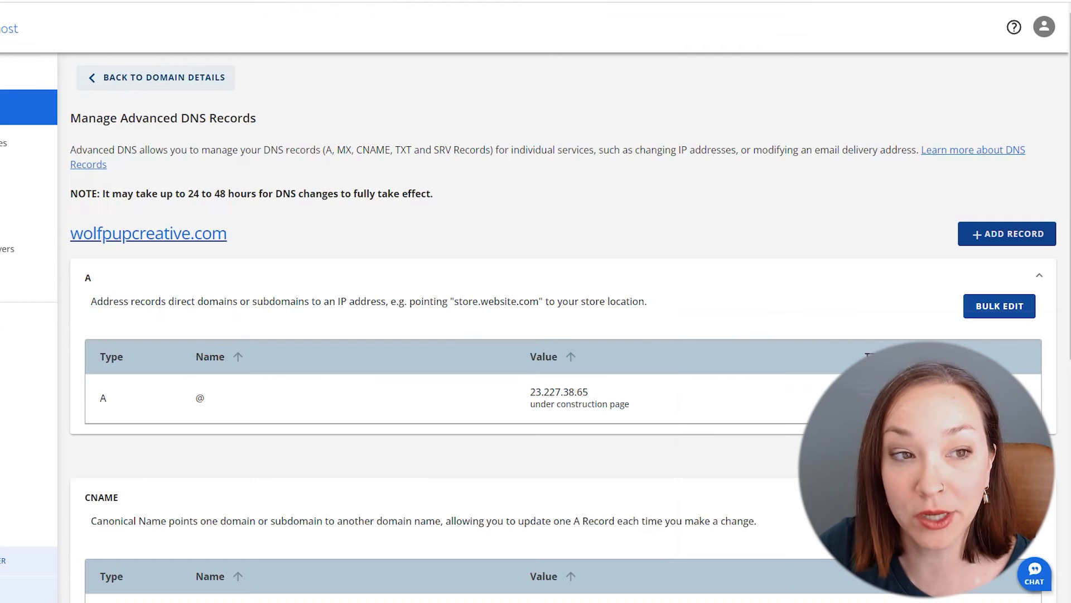
pyautogui.moveTo(1007, 234)
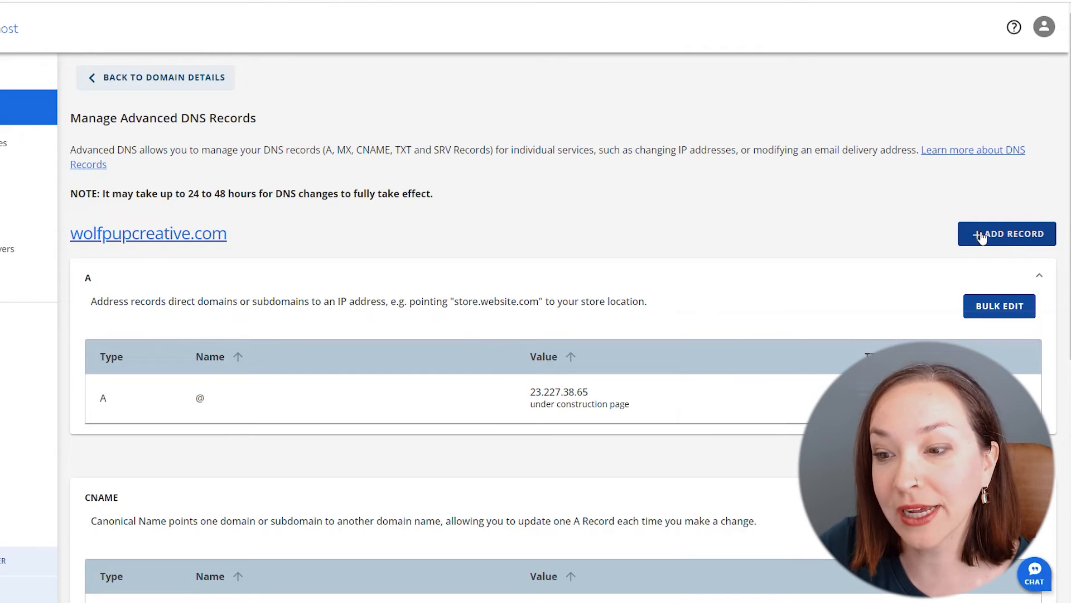
# Start a new DNS record on wolfpupcreative.com and expose the record Type choices.
pyautogui.click(1006, 234)
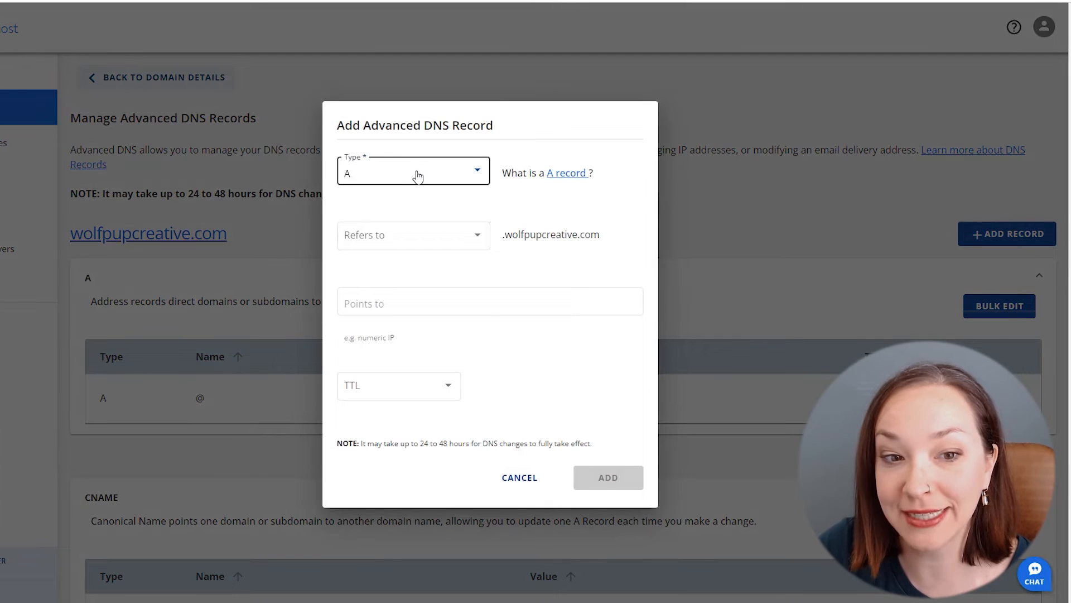
pyautogui.click(414, 170)
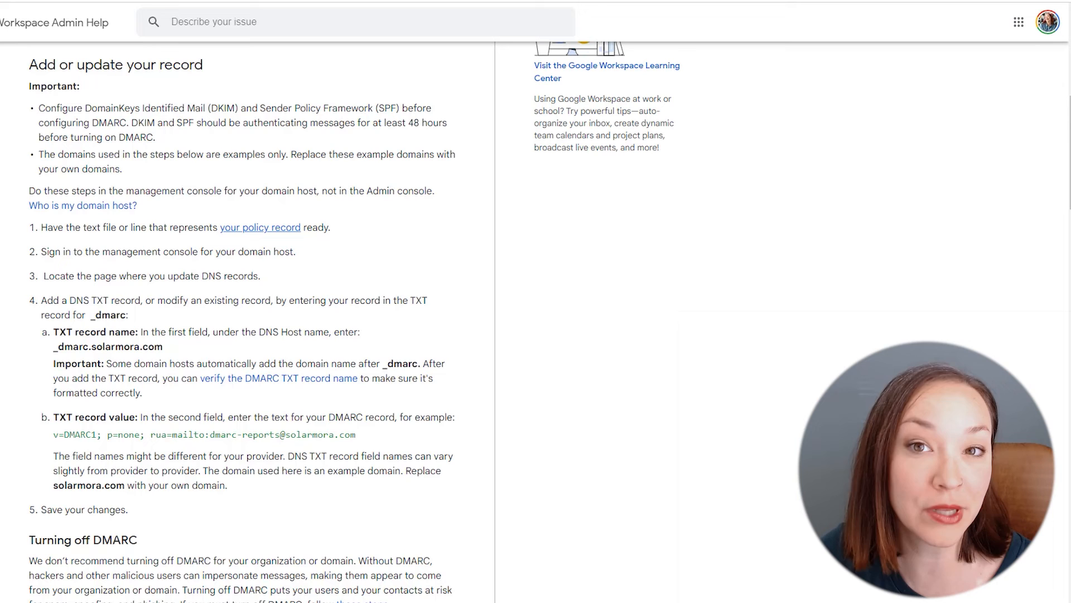
pyautogui.moveTo(392, 207)
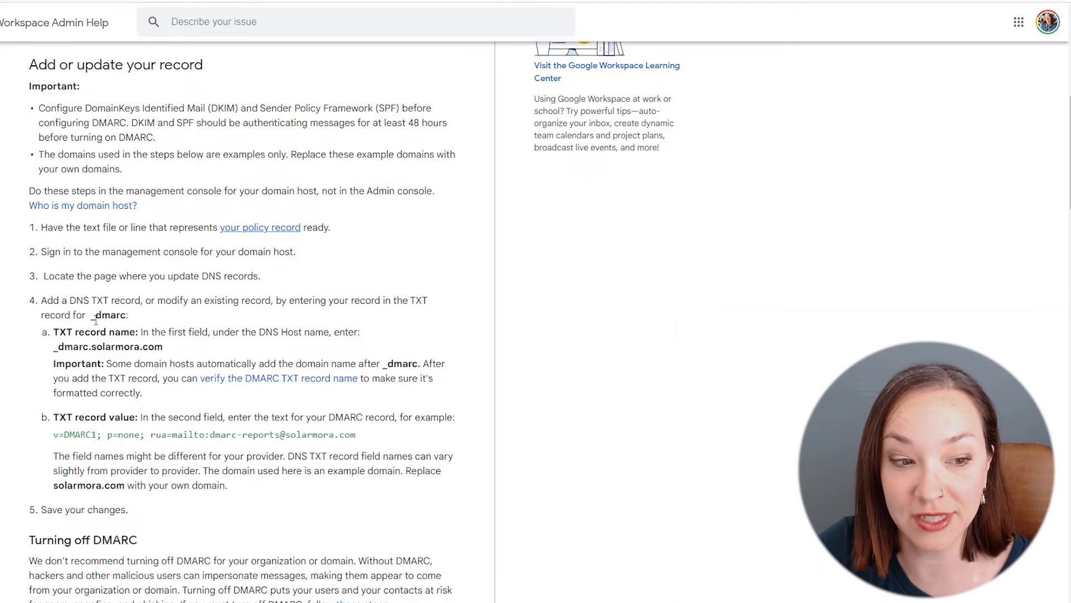
pyautogui.doubleClick(108, 314)
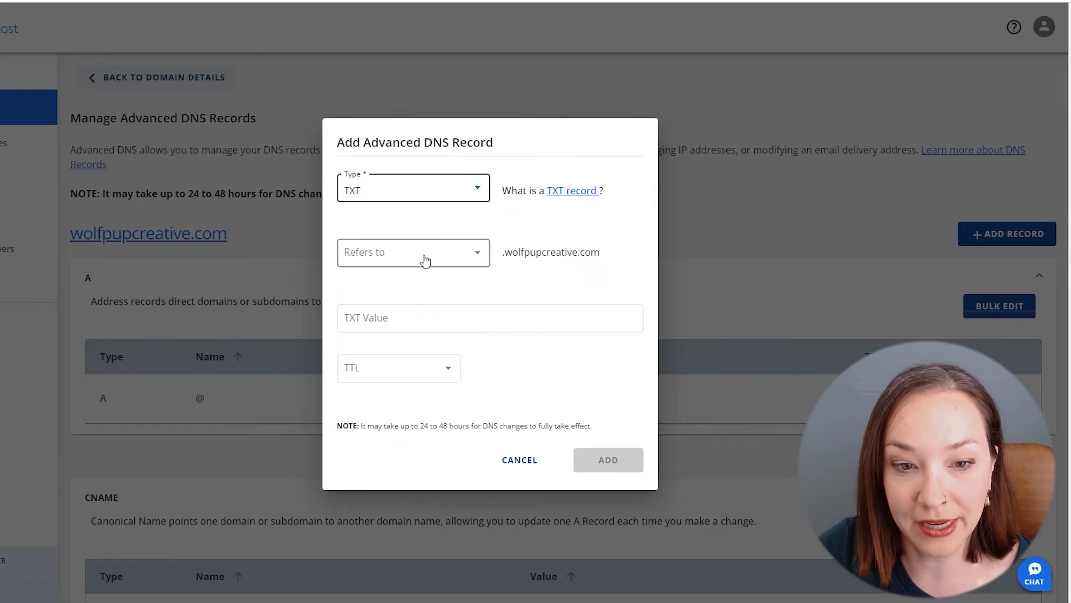
# Point the TXT record at another host and enter '_dmarc' as the host name.
pyautogui.click(413, 252)
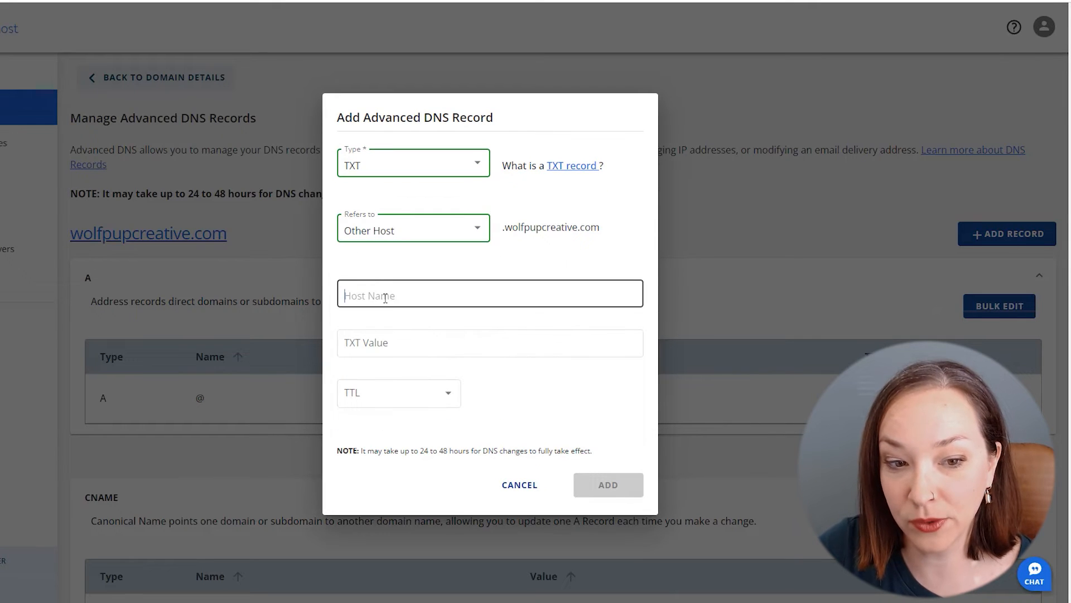
pyautogui.write('_dmarc')
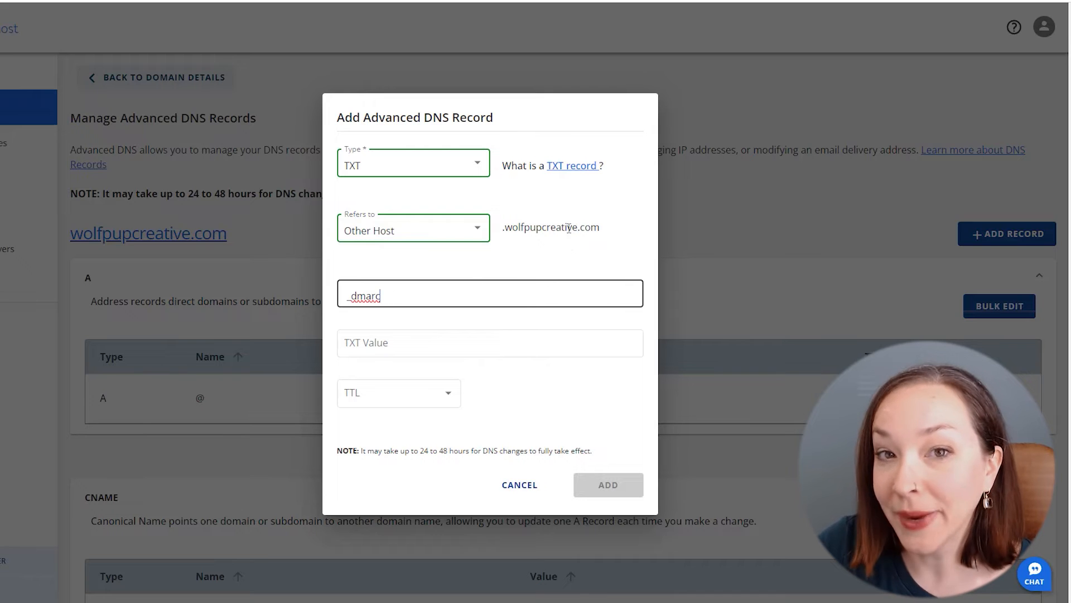
pyautogui.moveTo(579, 240)
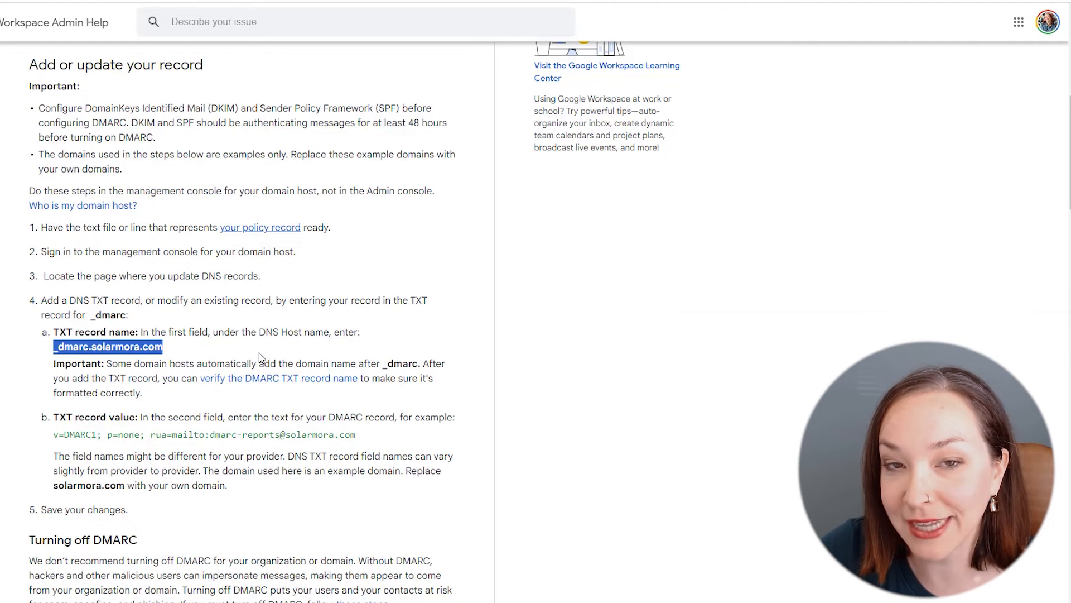
# Select the example v=DMARC1 TXT record value in the Google help page.
pyautogui.scroll(-3)
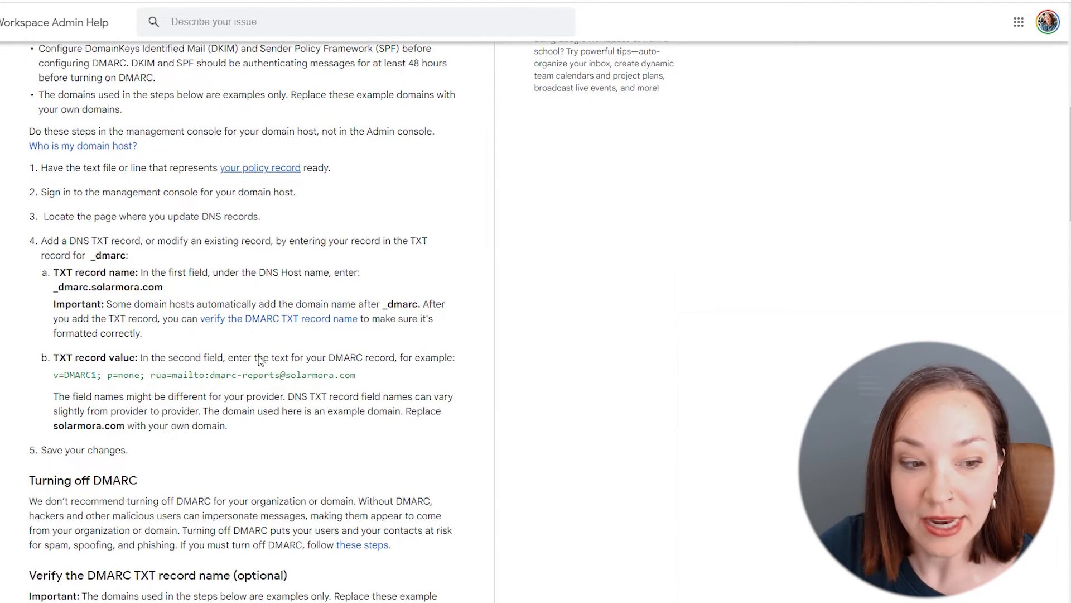
pyautogui.moveTo(53, 375); pyautogui.dragTo(317, 374)
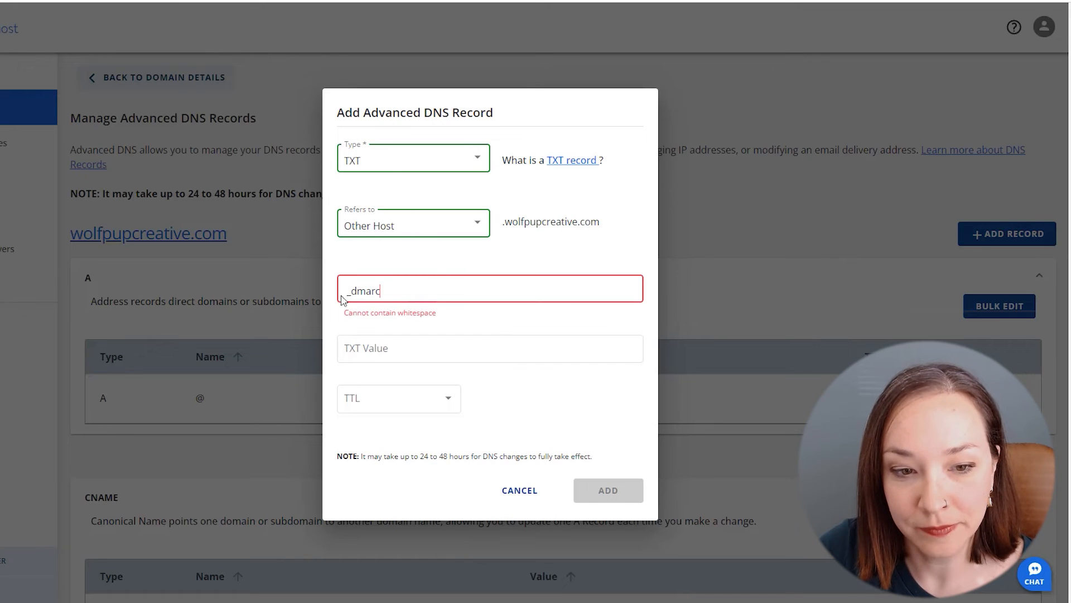
pyautogui.click(489, 348)
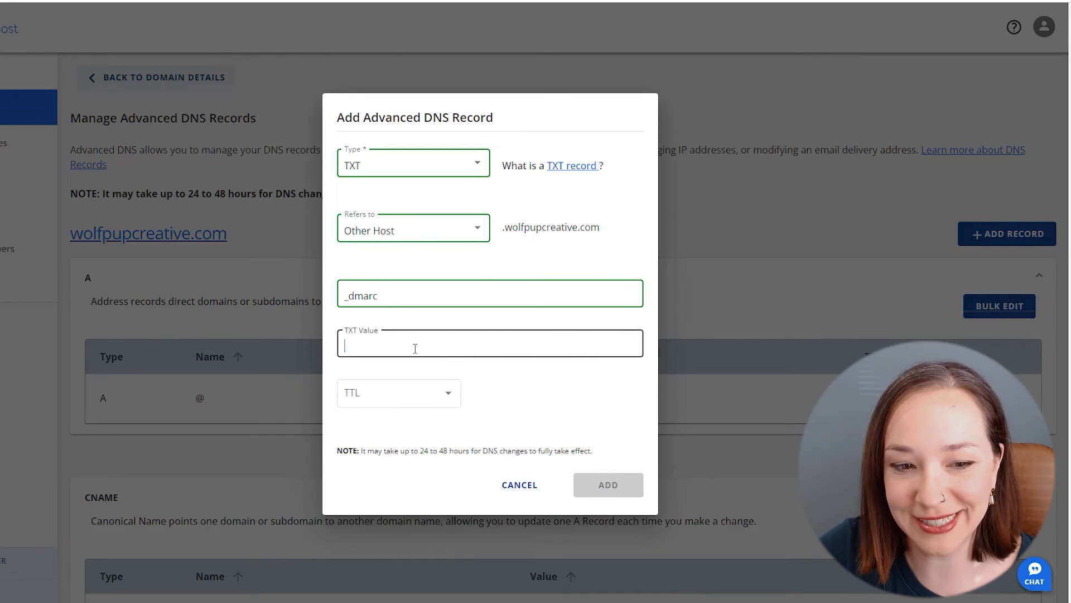
pyautogui.write('v=DMARC1; p=none; rua=mailto:dmarc-reports@solarmora.com')
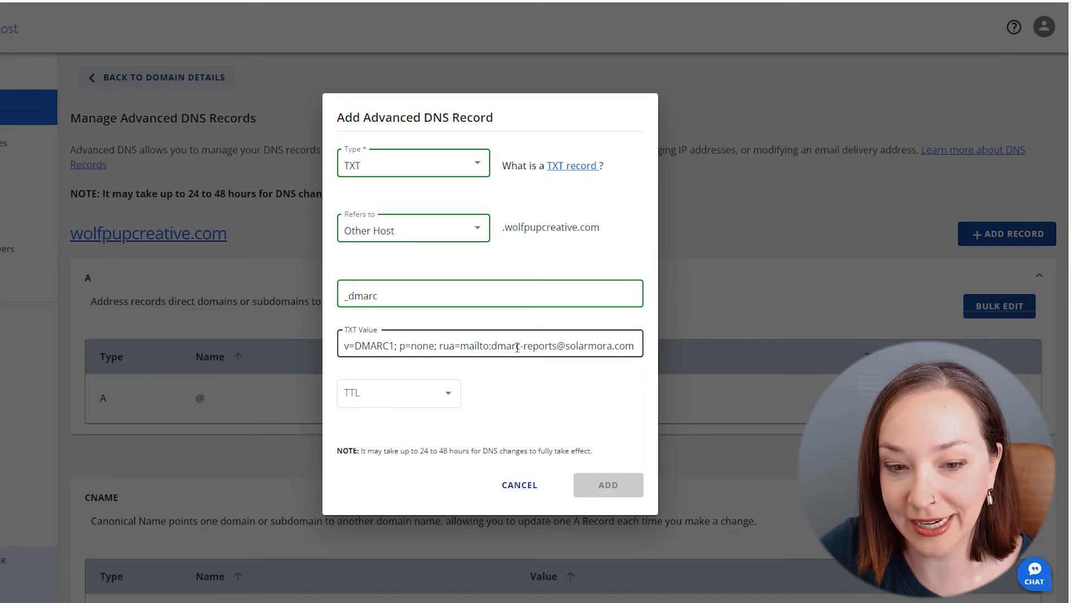
pyautogui.doubleClick(588, 344)
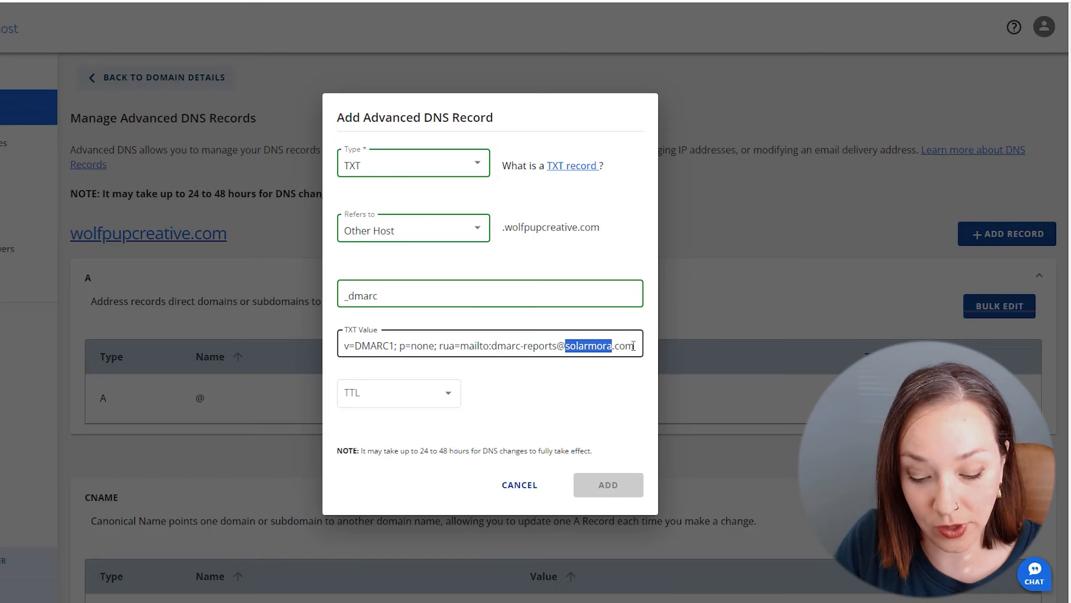
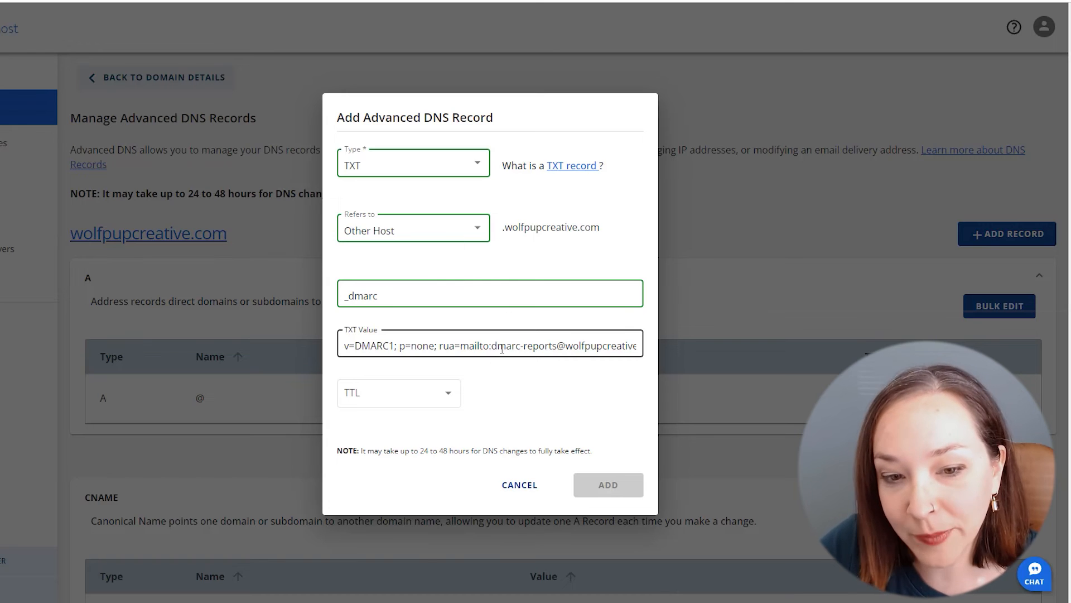
pyautogui.doubleClick(523, 344)
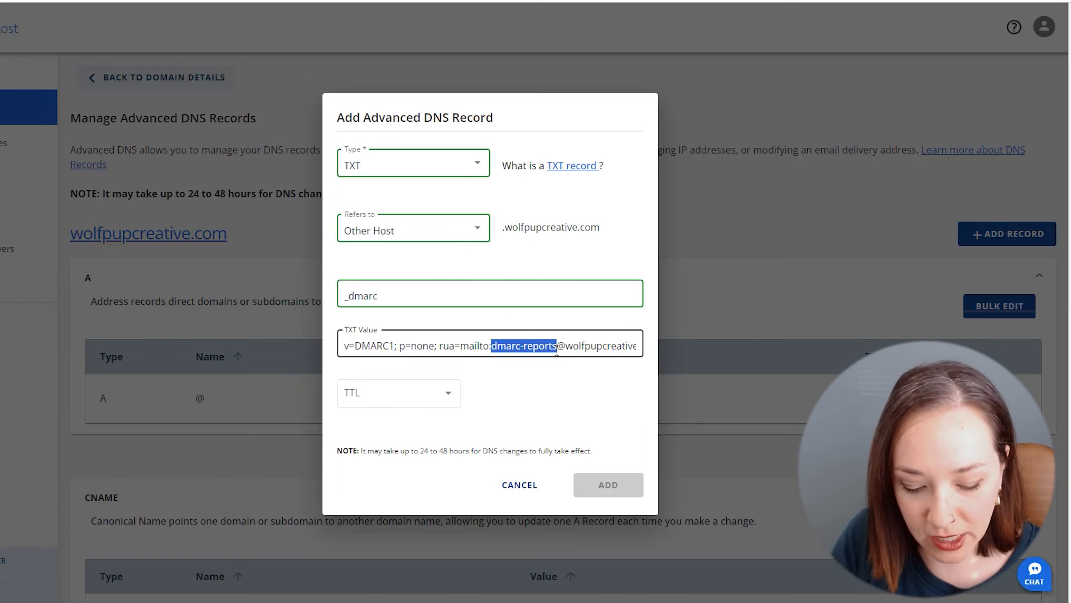
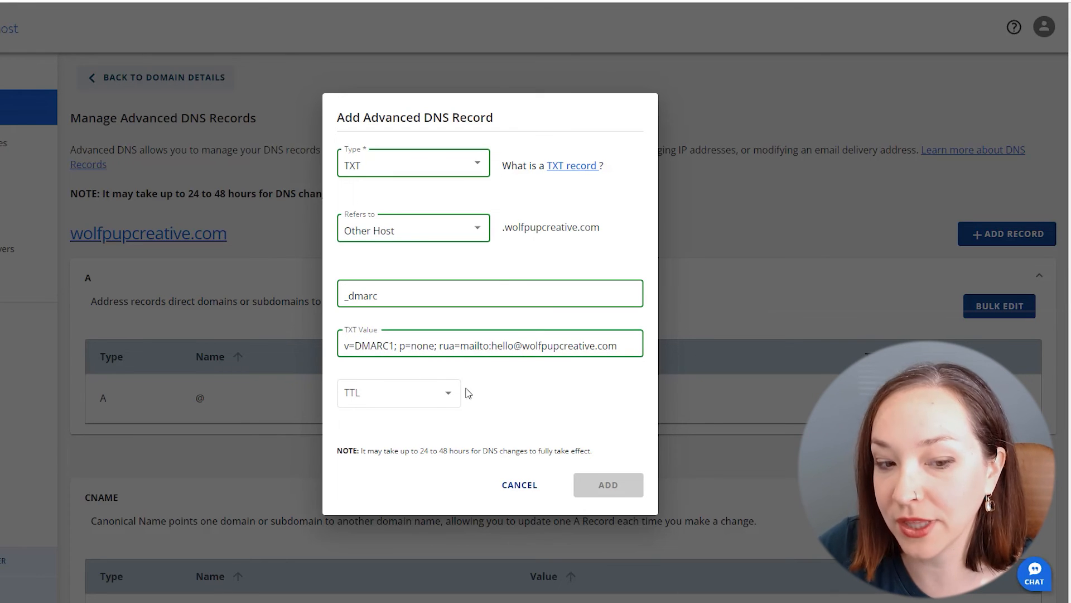
pyautogui.click(398, 393)
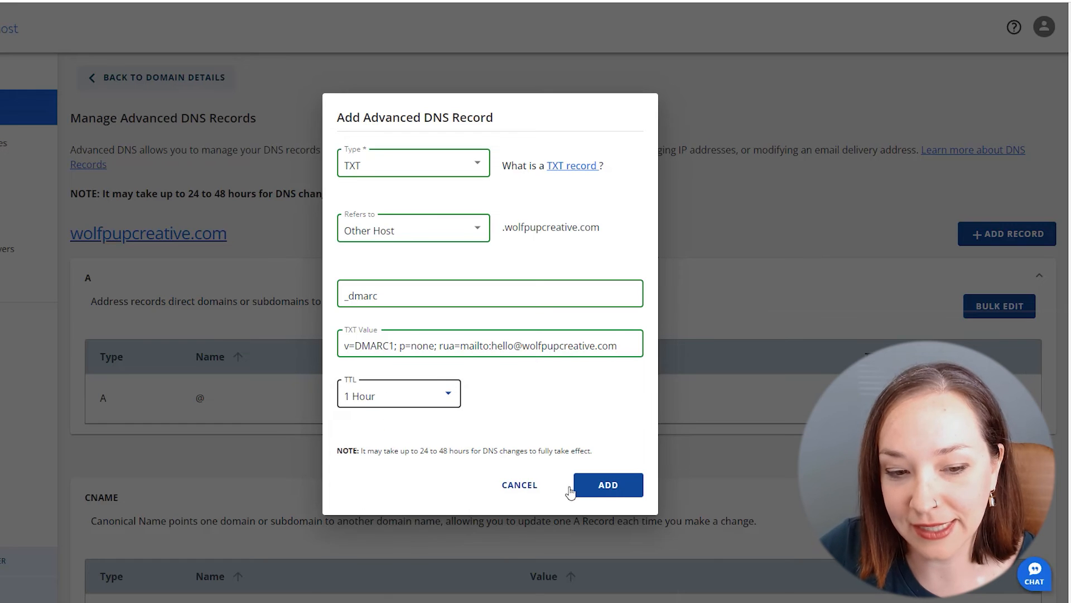
pyautogui.click(606, 484)
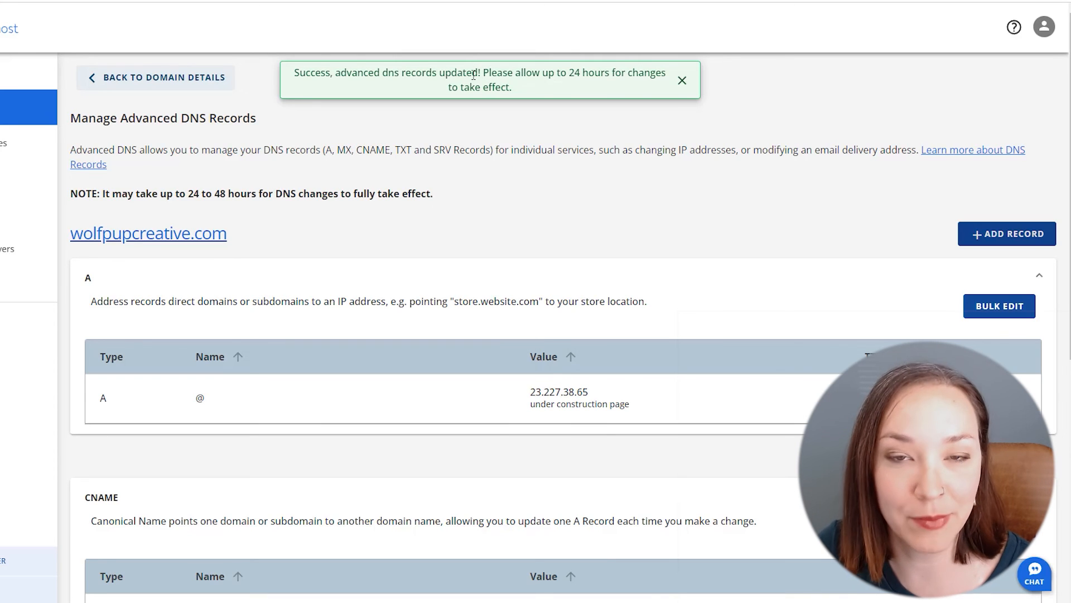
pyautogui.moveTo(431, 107)
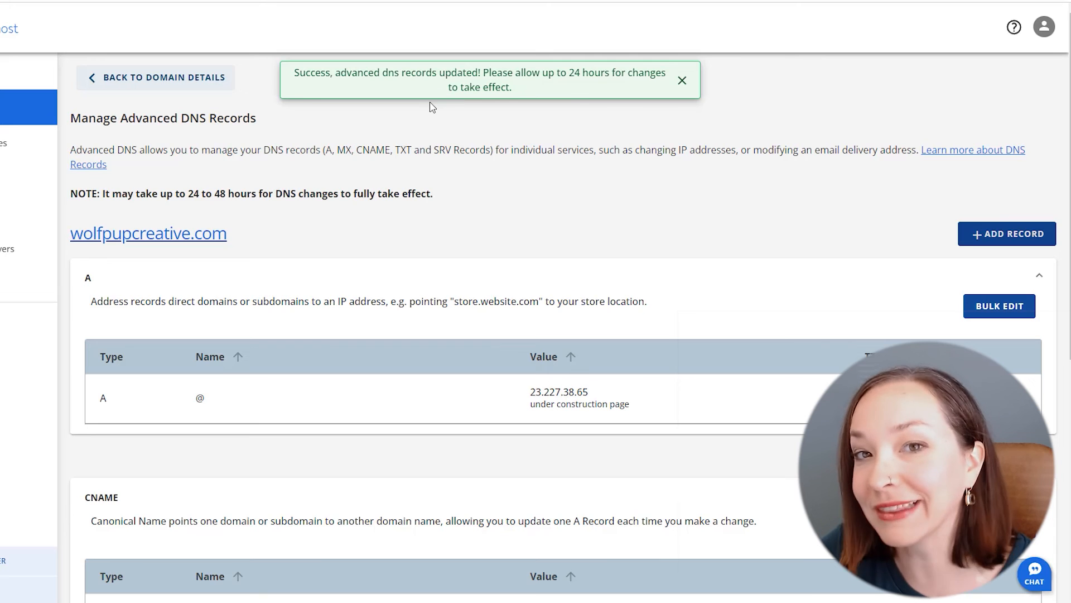